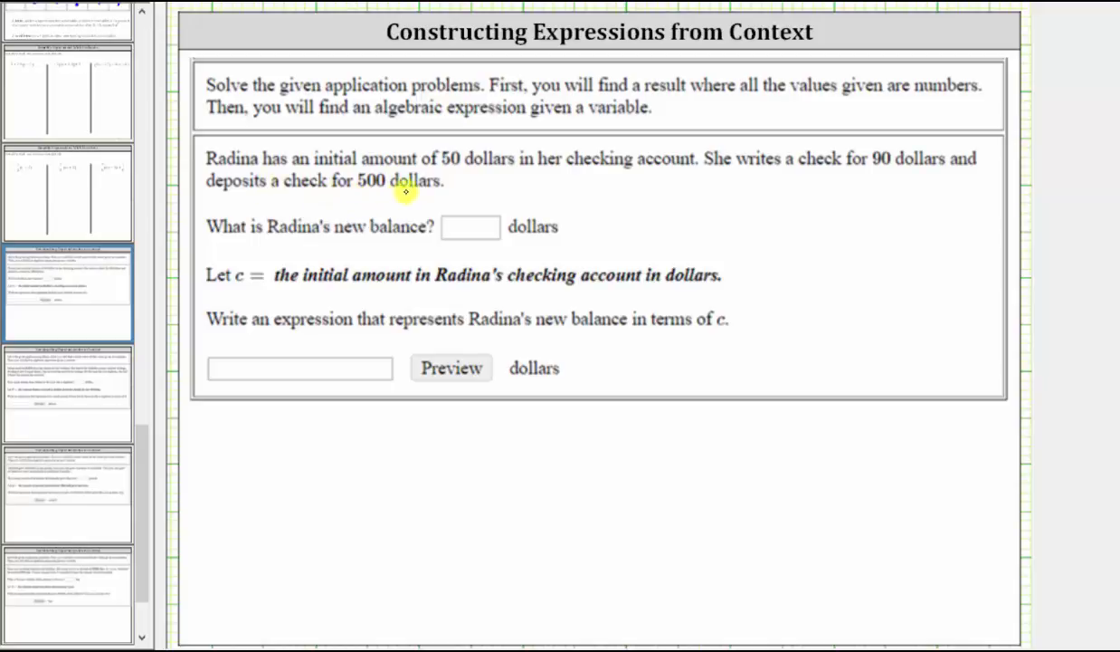
{"action": "mouse_move", "coordinate": [831, 163]}
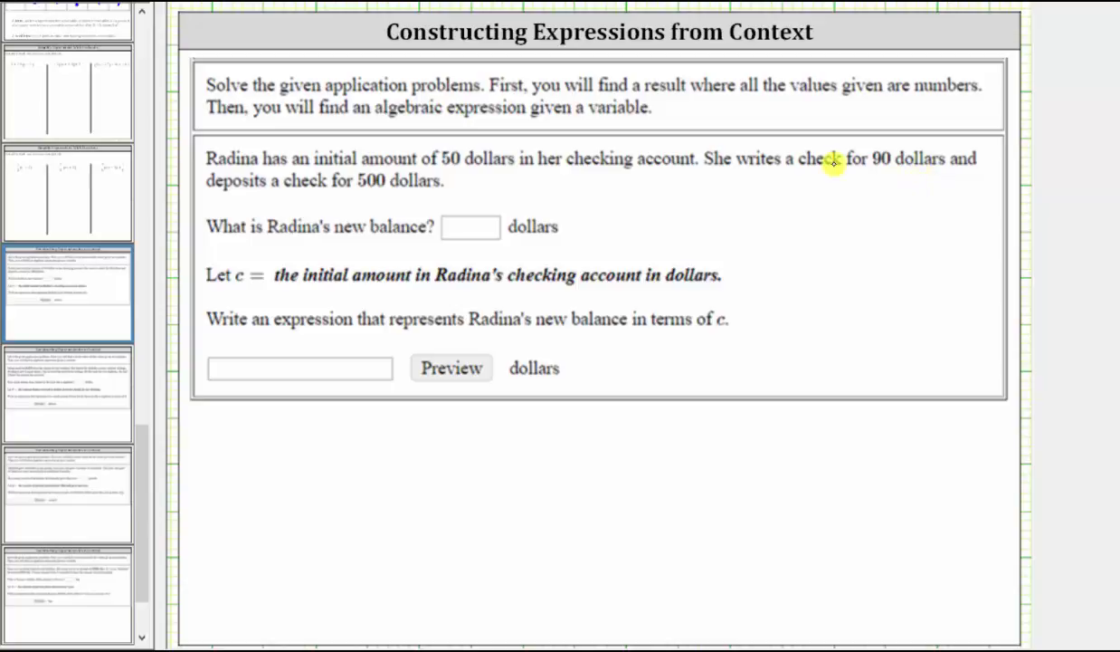
{"action": "mouse_move", "coordinate": [235, 242]}
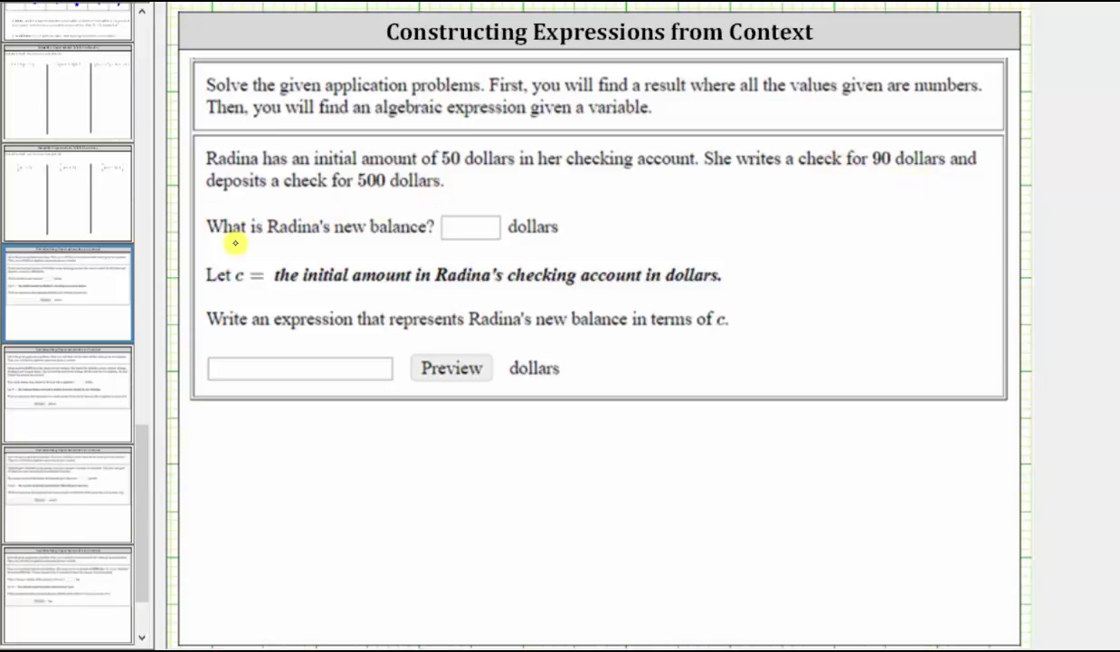
{"action": "mouse_move", "coordinate": [496, 236]}
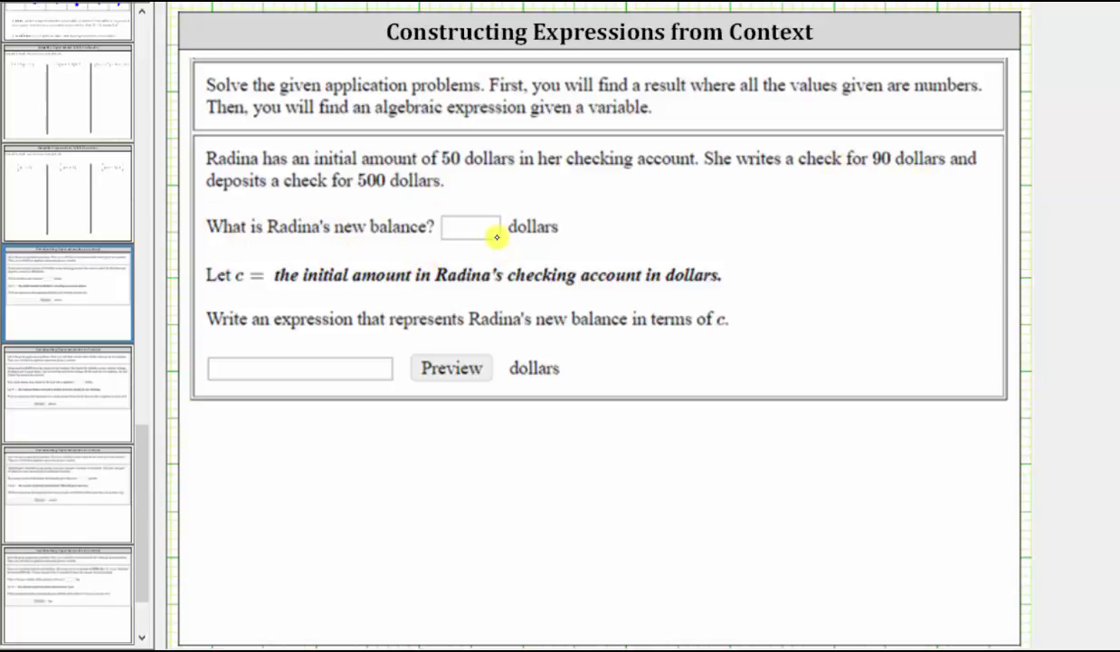
{"action": "mouse_move", "coordinate": [254, 185]}
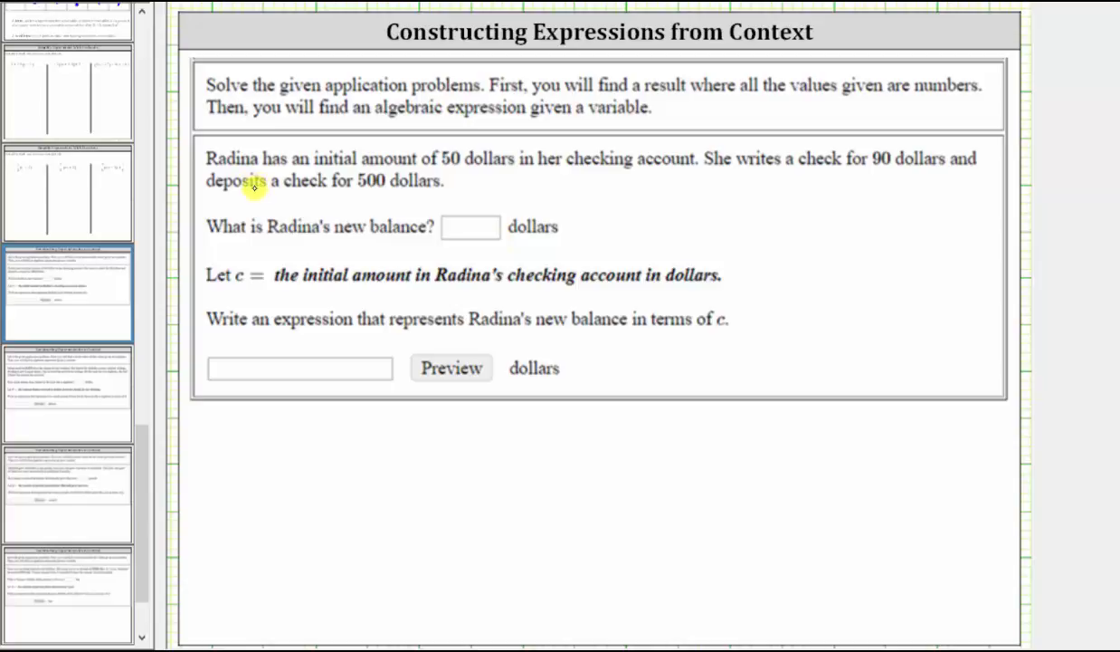
{"action": "mouse_move", "coordinate": [232, 424]}
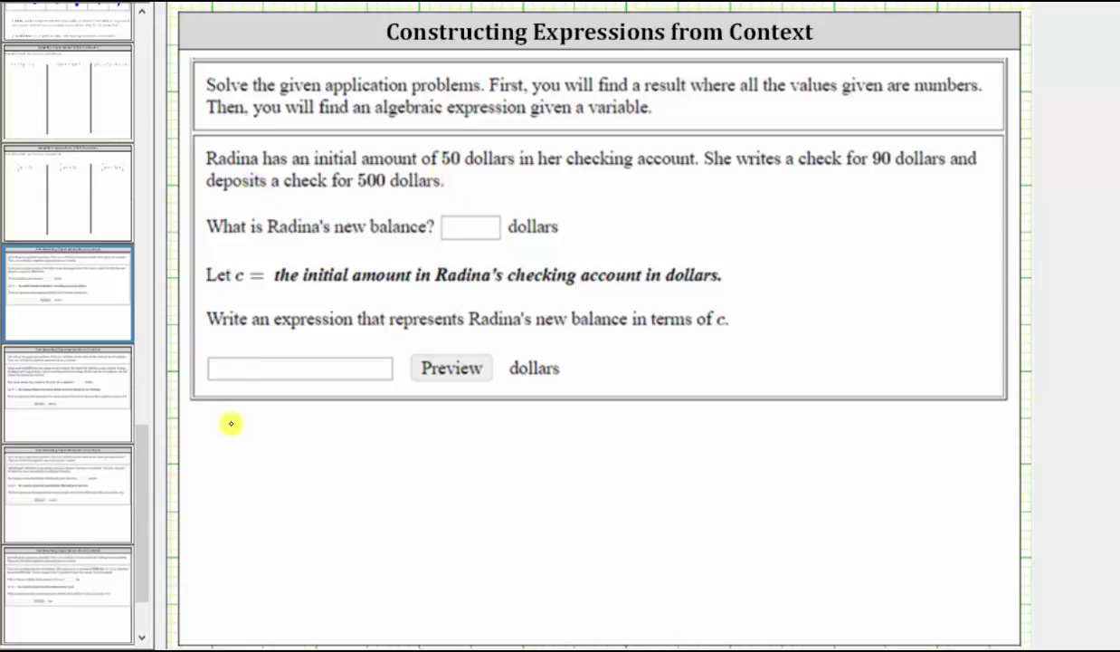
Step: Handwrite 50 - 90 beneath Radina's checking-account problem to begin the balance calculation
{"action": "left_click_drag", "start_coordinate": [225, 424], "coordinate": [264, 442]}
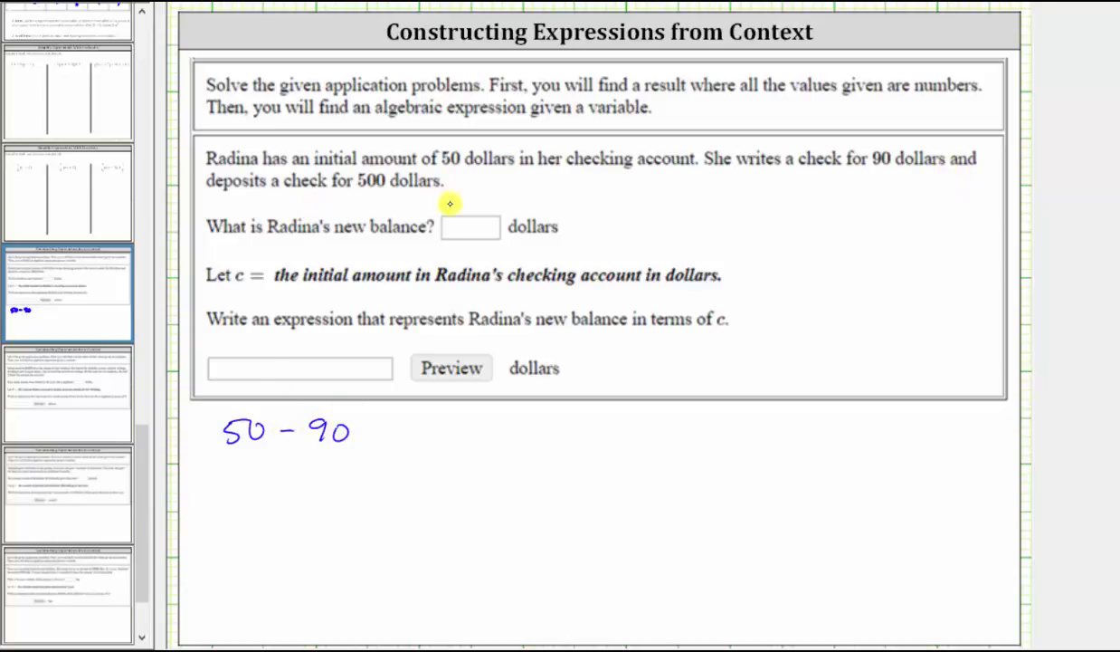
{"action": "mouse_move", "coordinate": [398, 210]}
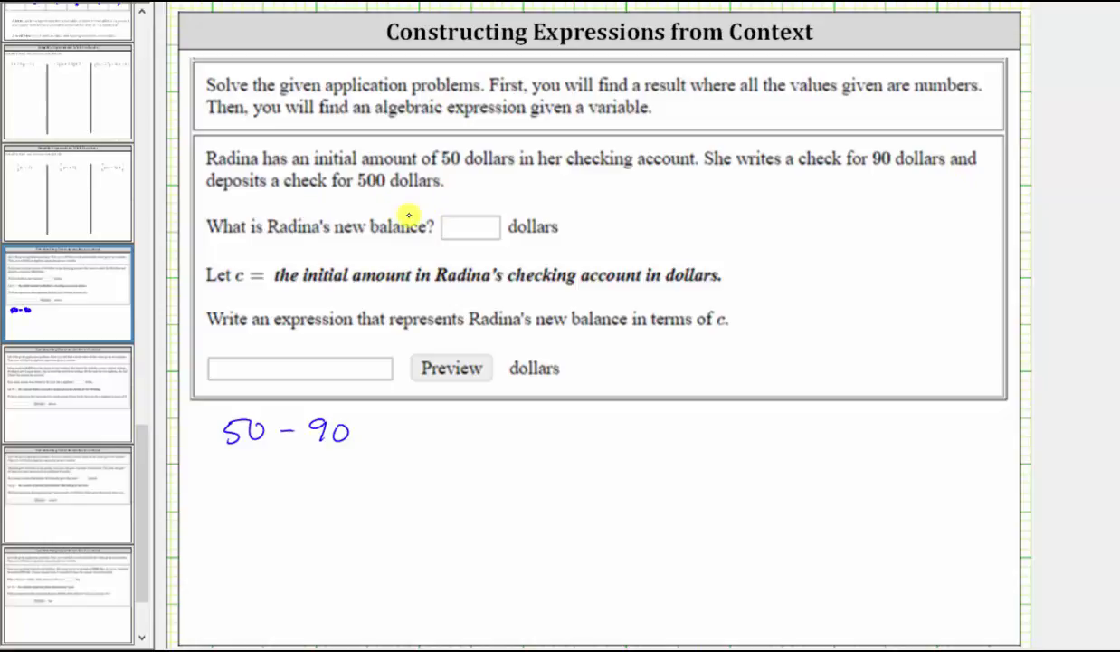
{"action": "mouse_move", "coordinate": [381, 425]}
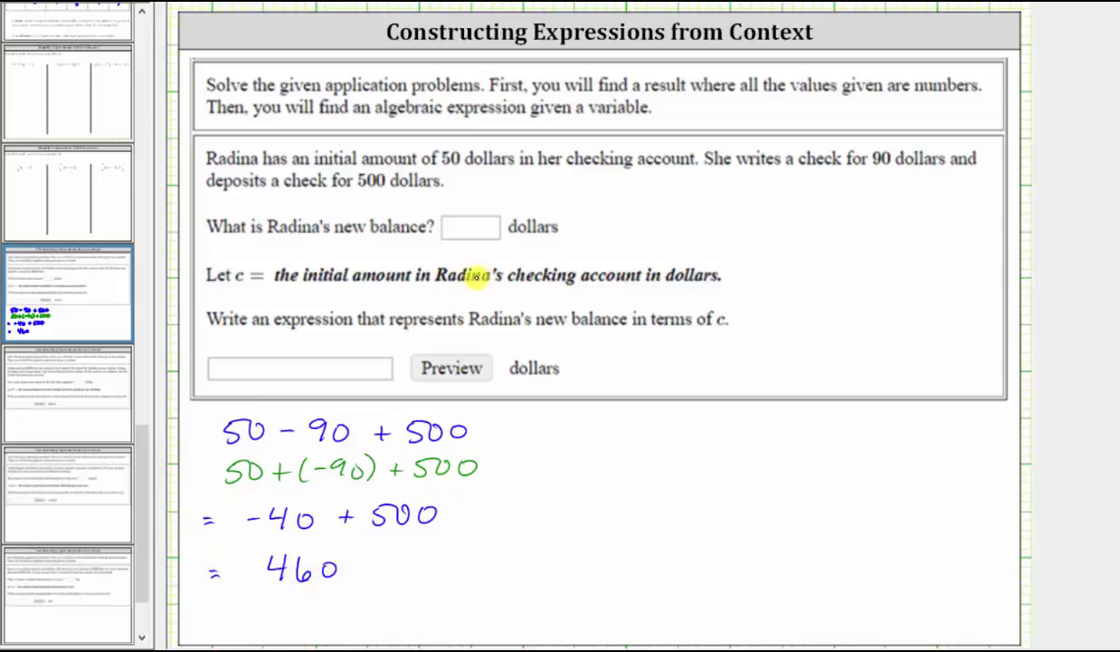
Step: Write 460 in the blank box after 'What is Radina's new balance?'
{"action": "type", "text": "46"}
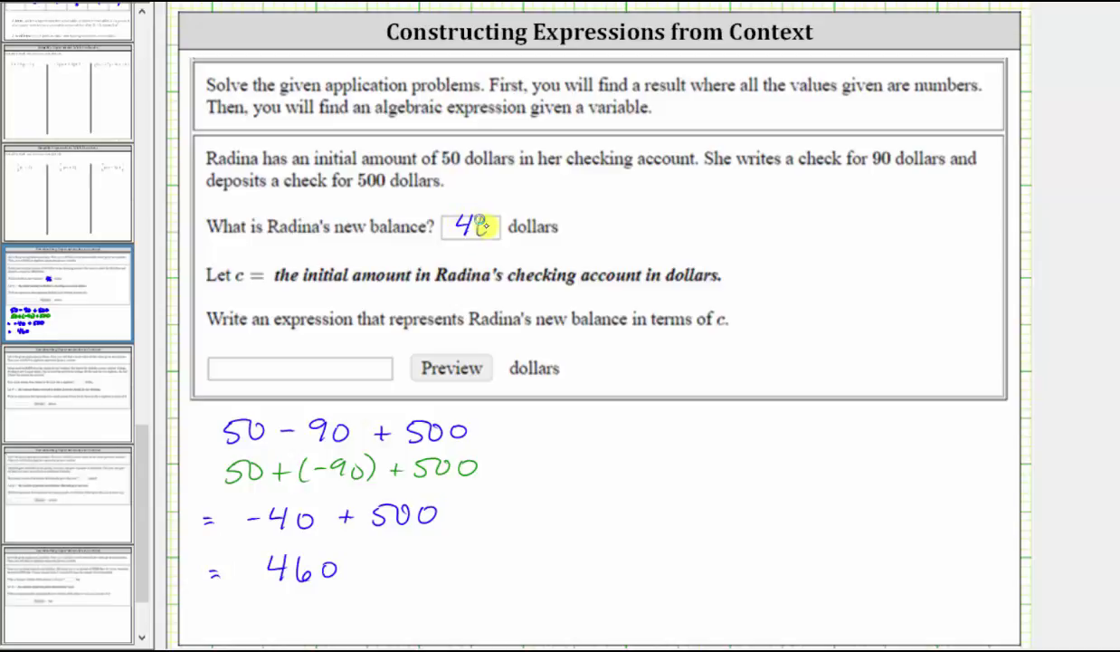
{"action": "type", "text": "60"}
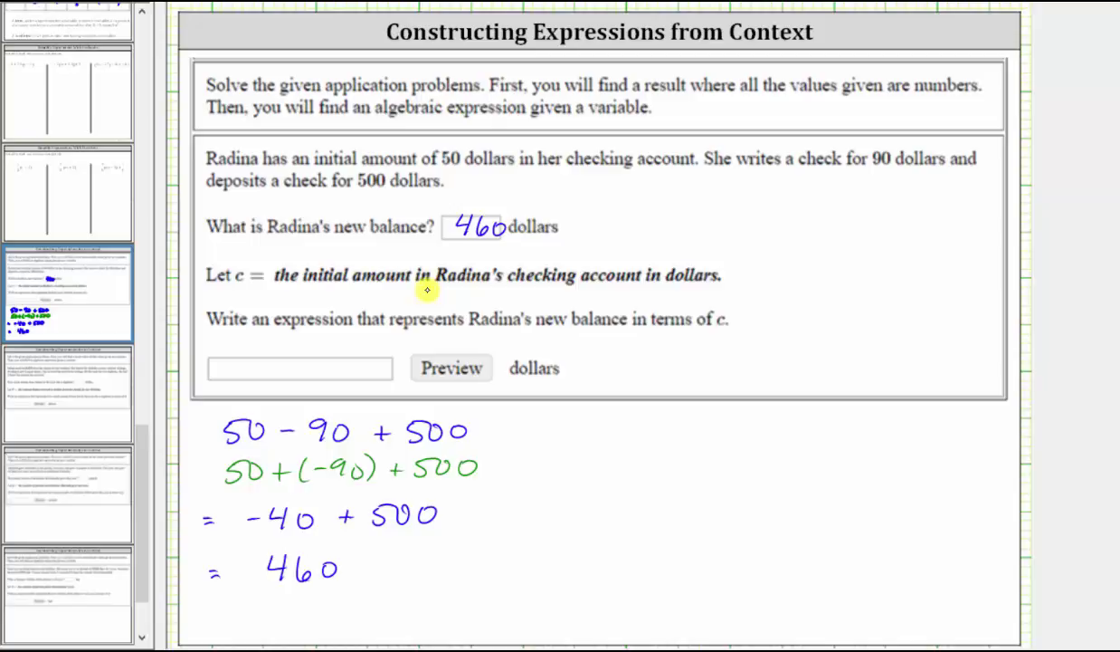
{"action": "mouse_move", "coordinate": [684, 244]}
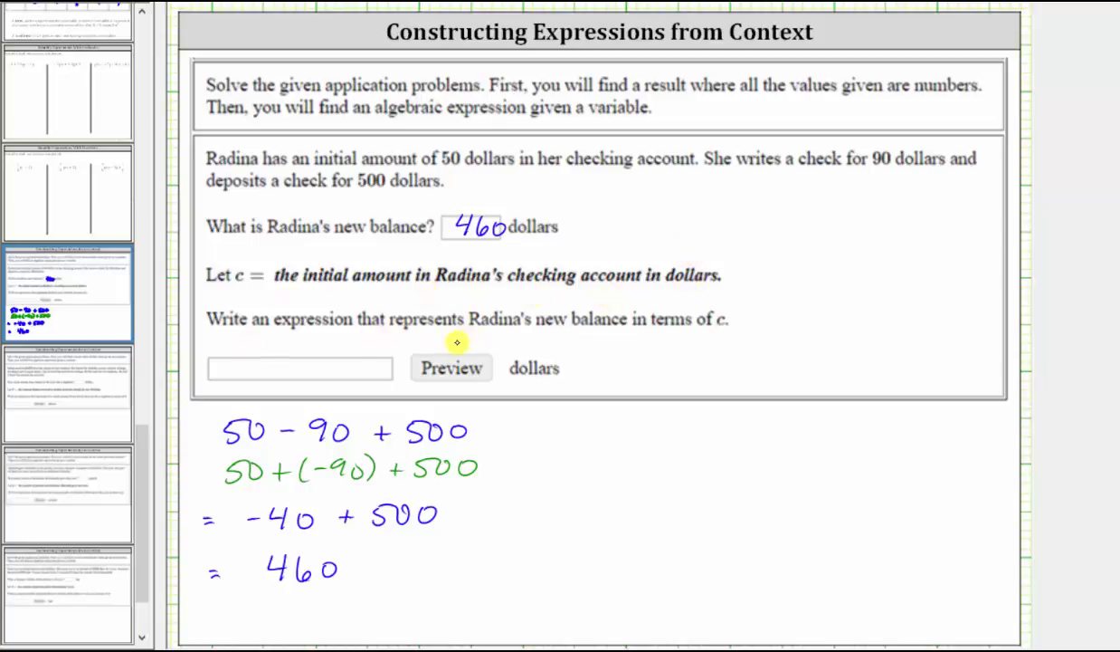
{"action": "mouse_move", "coordinate": [706, 327]}
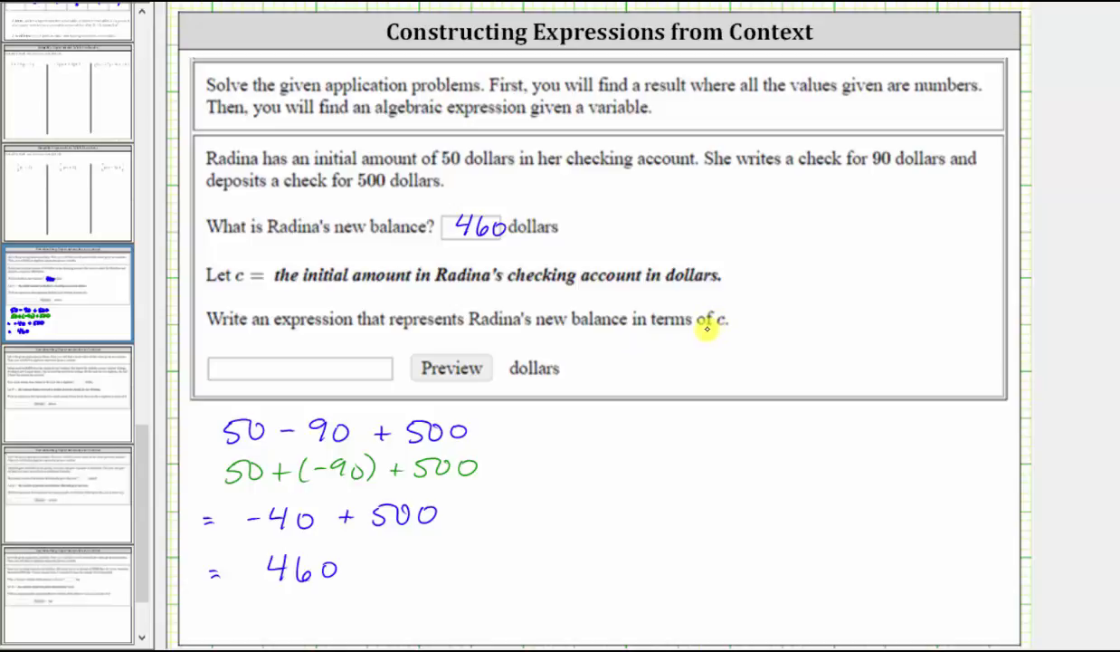
{"action": "mouse_move", "coordinate": [360, 185]}
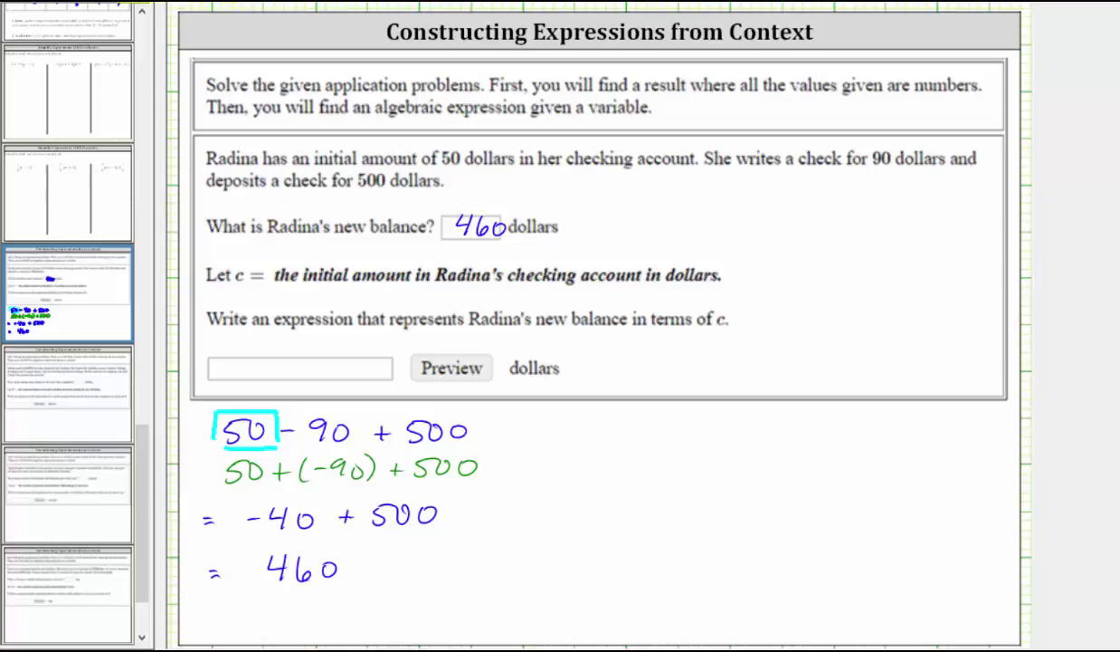
{"action": "mouse_move", "coordinate": [660, 429]}
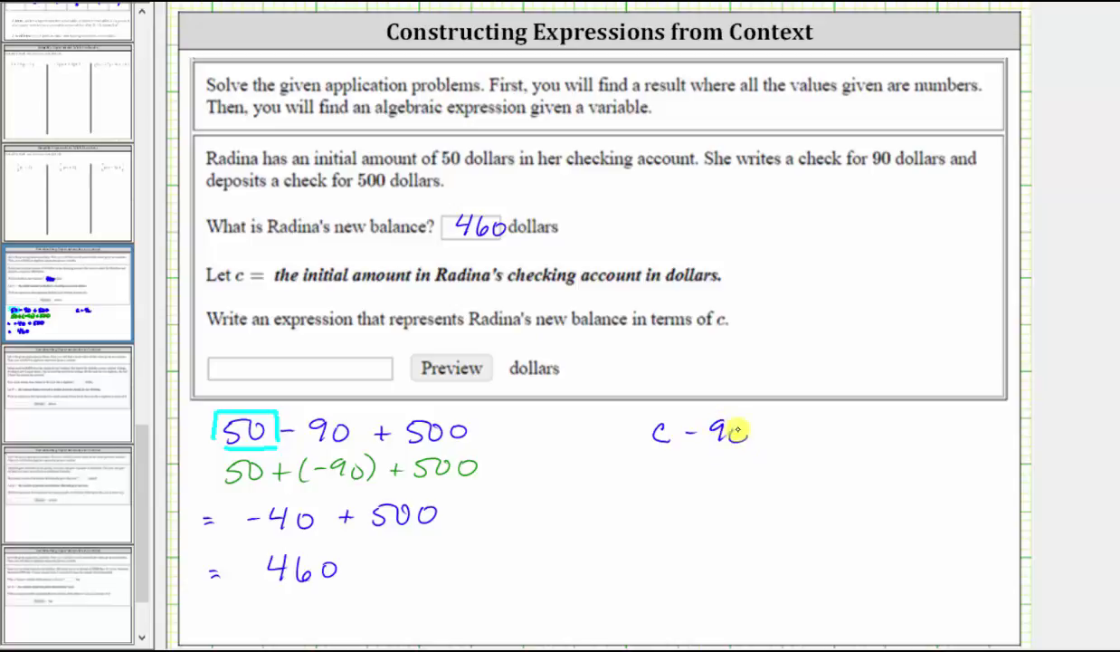
Step: Handwrite the variable expression c - 90 + 500 rewritten as c + (-90) + 500 beside the numeric work
{"action": "type", "text": "+50"}
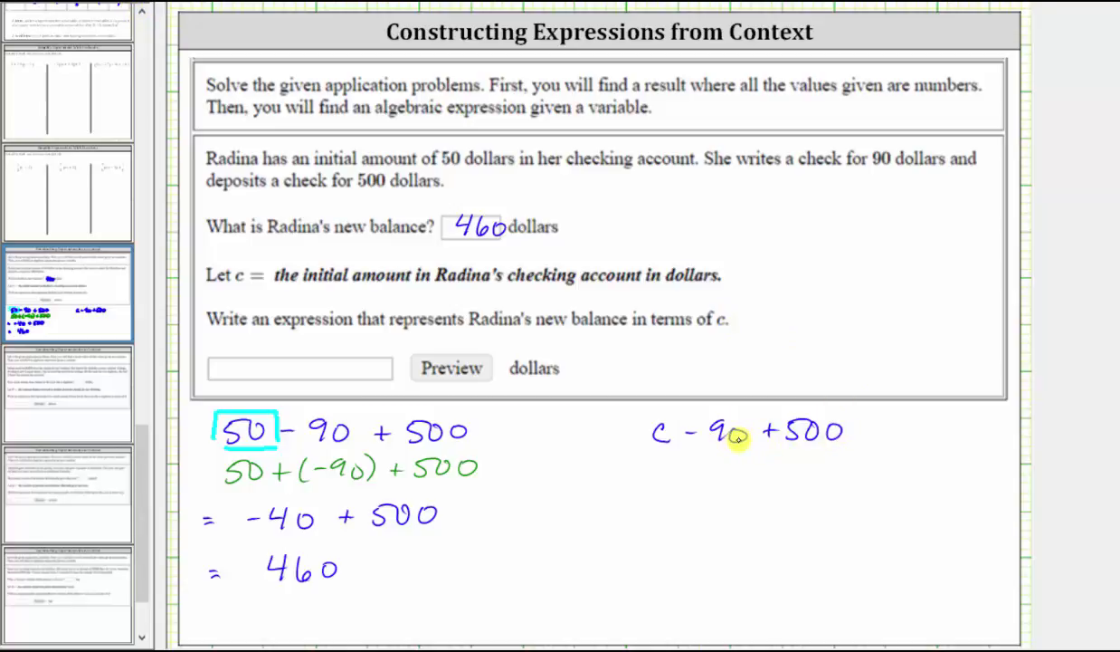
{"action": "mouse_move", "coordinate": [733, 435]}
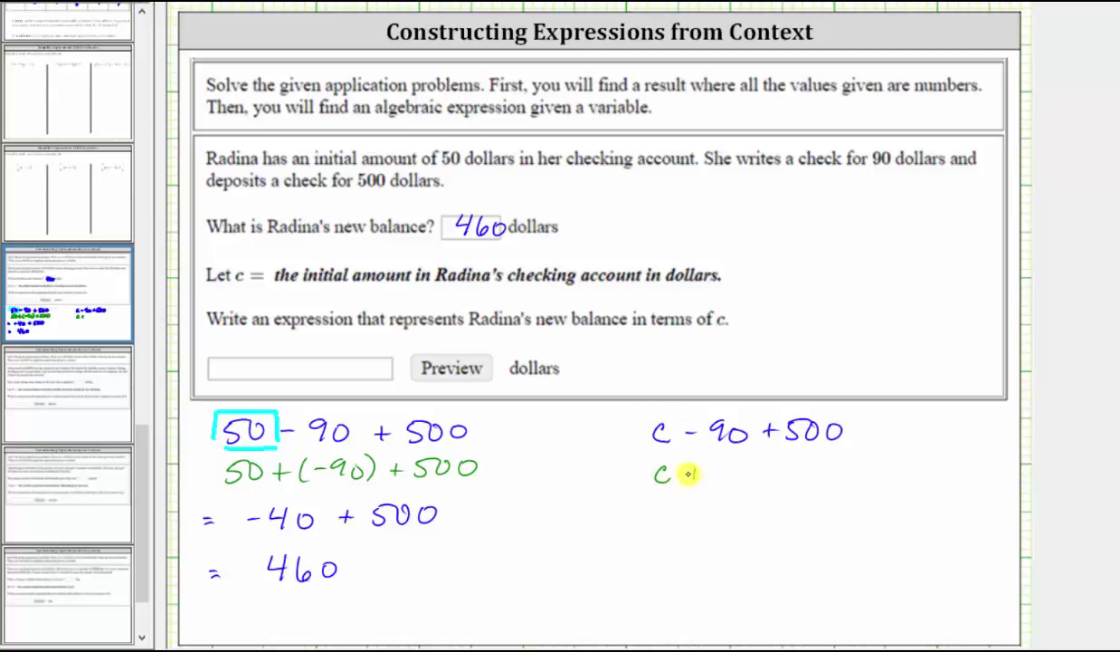
{"action": "type", "text": "+ (-90)"}
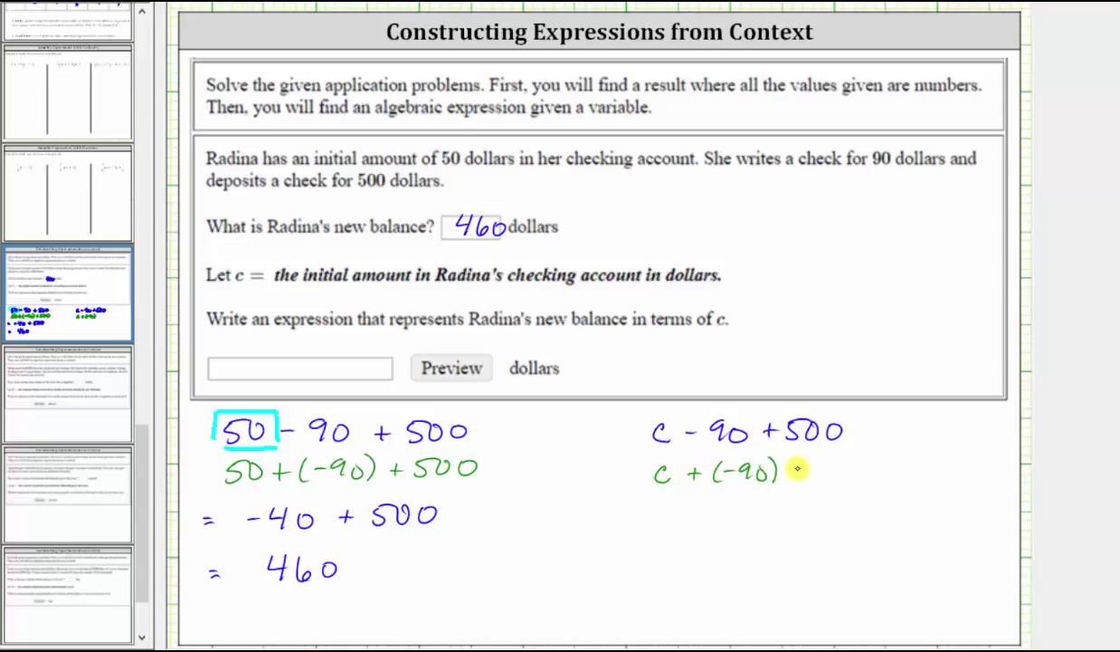
{"action": "left_click_drag", "start_coordinate": [796, 468], "coordinate": [860, 470]}
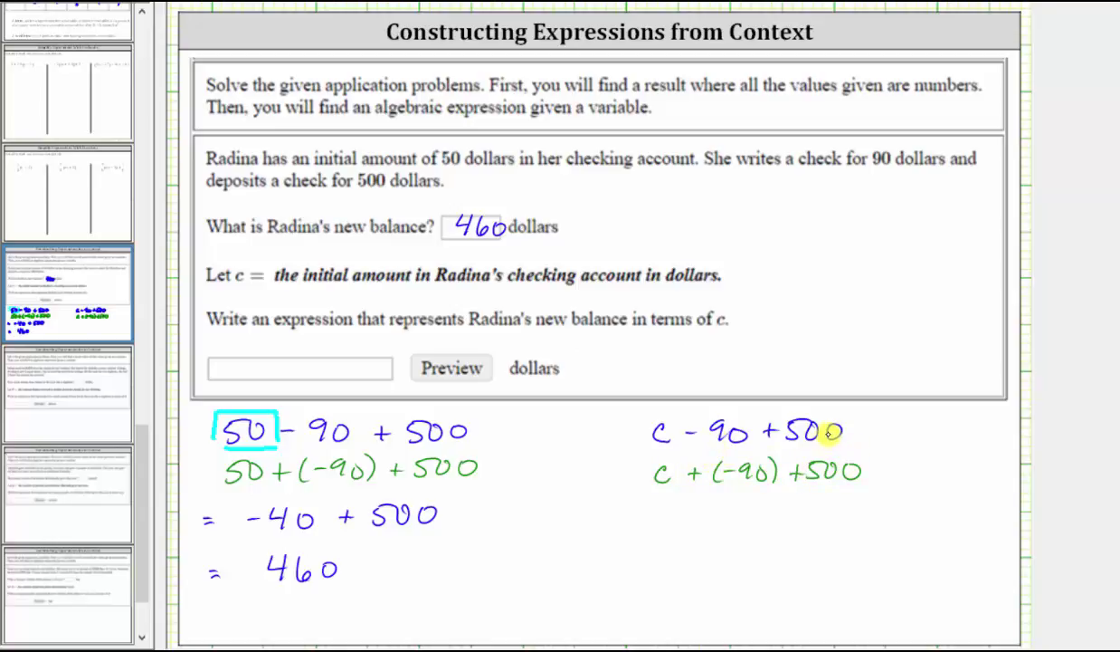
{"action": "mouse_move", "coordinate": [785, 441]}
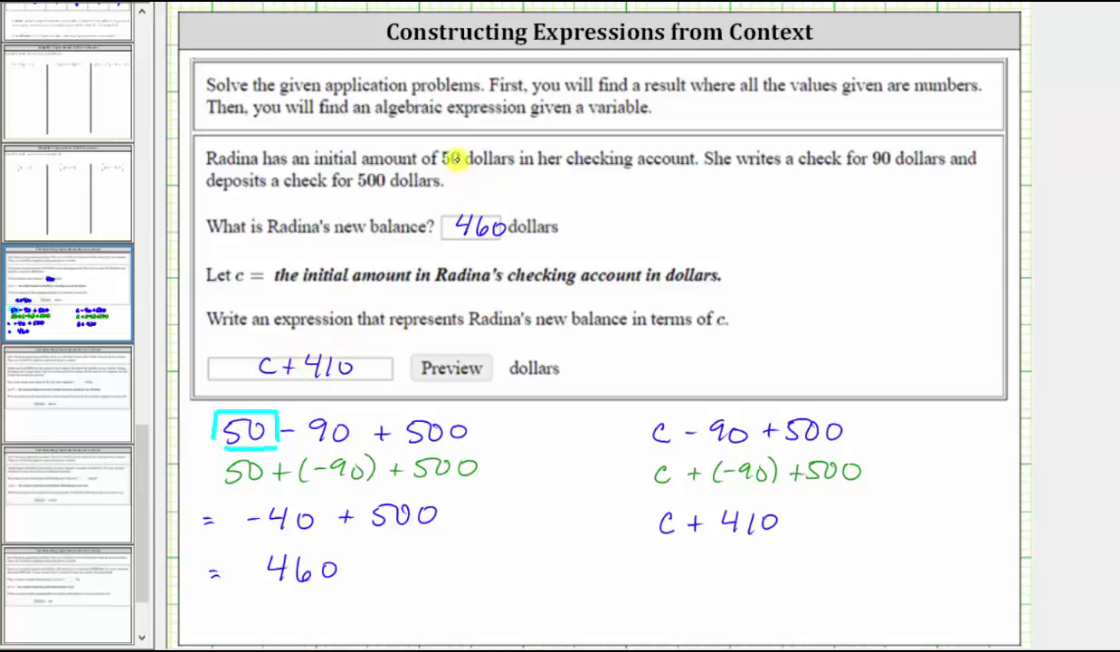
{"action": "mouse_move", "coordinate": [267, 378]}
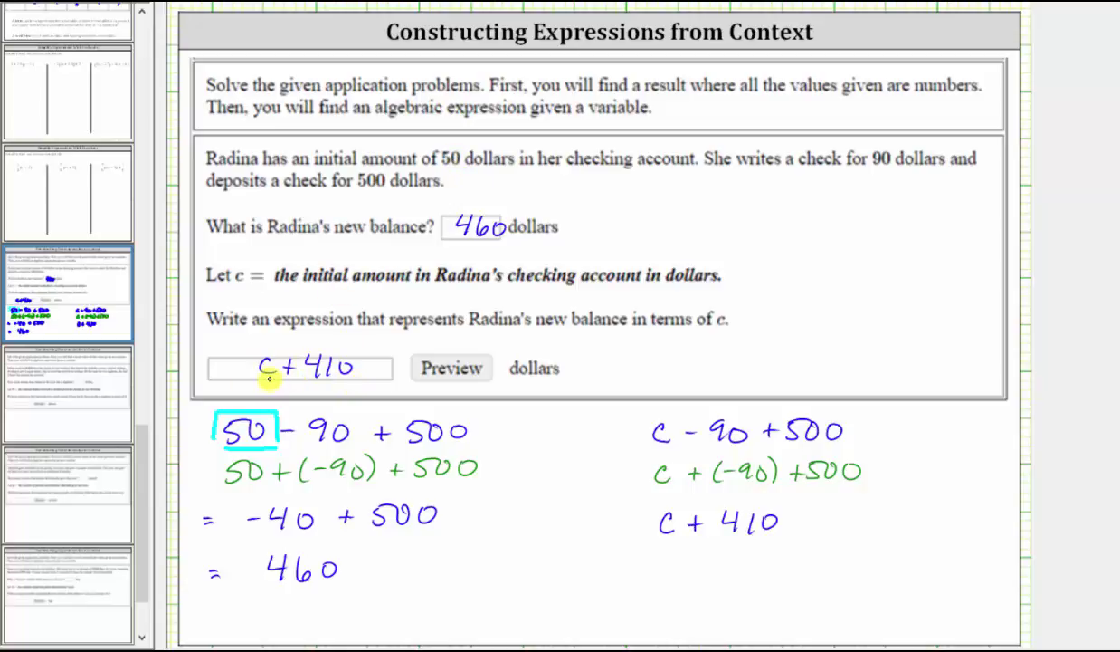